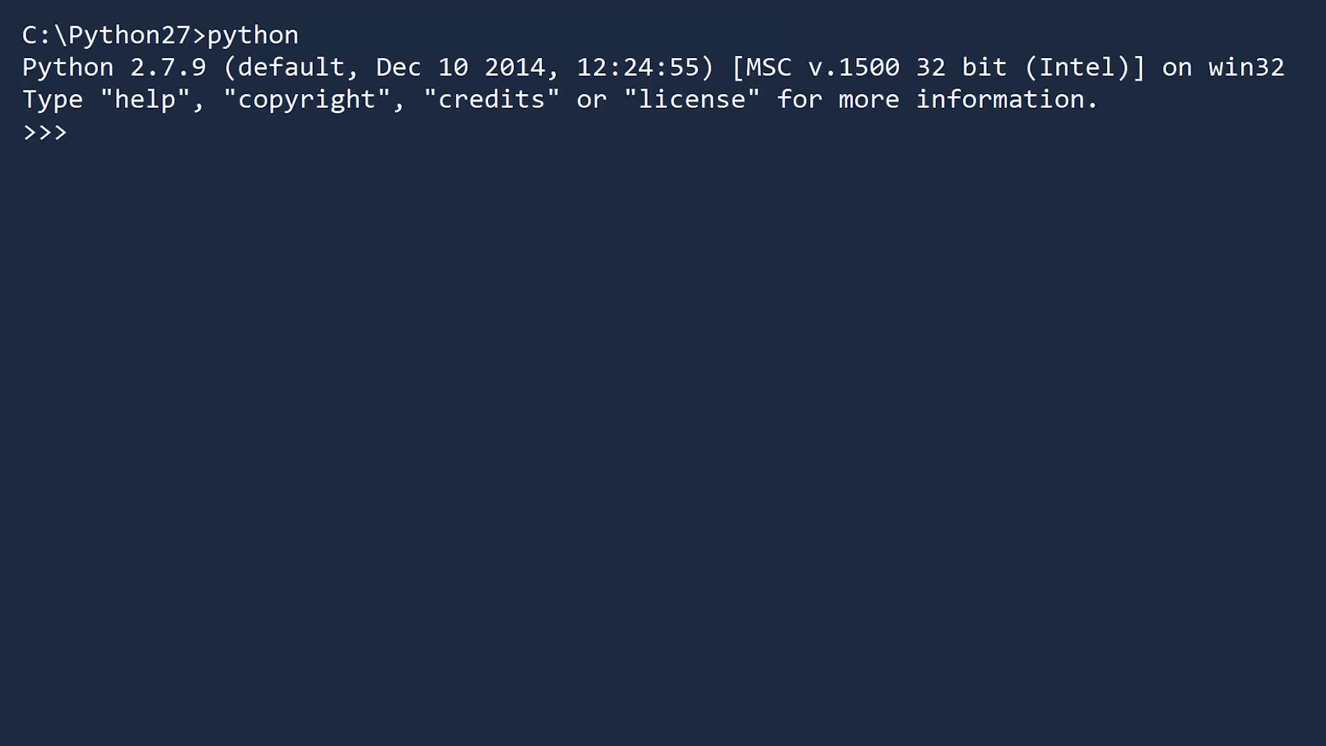
- Enter a '# Boolean values' comment, then True, true, False and false to show only capitalized names work
text(# Bool)
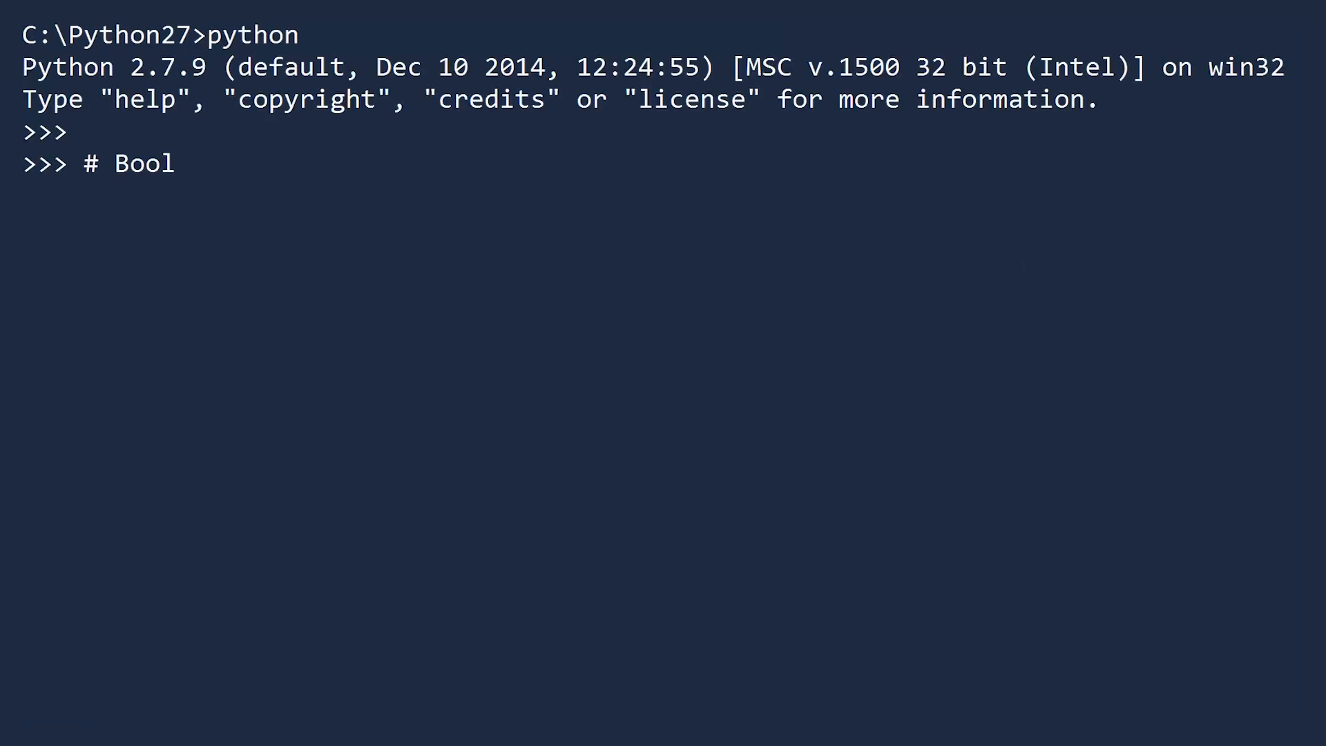
text(ean values: True, False)
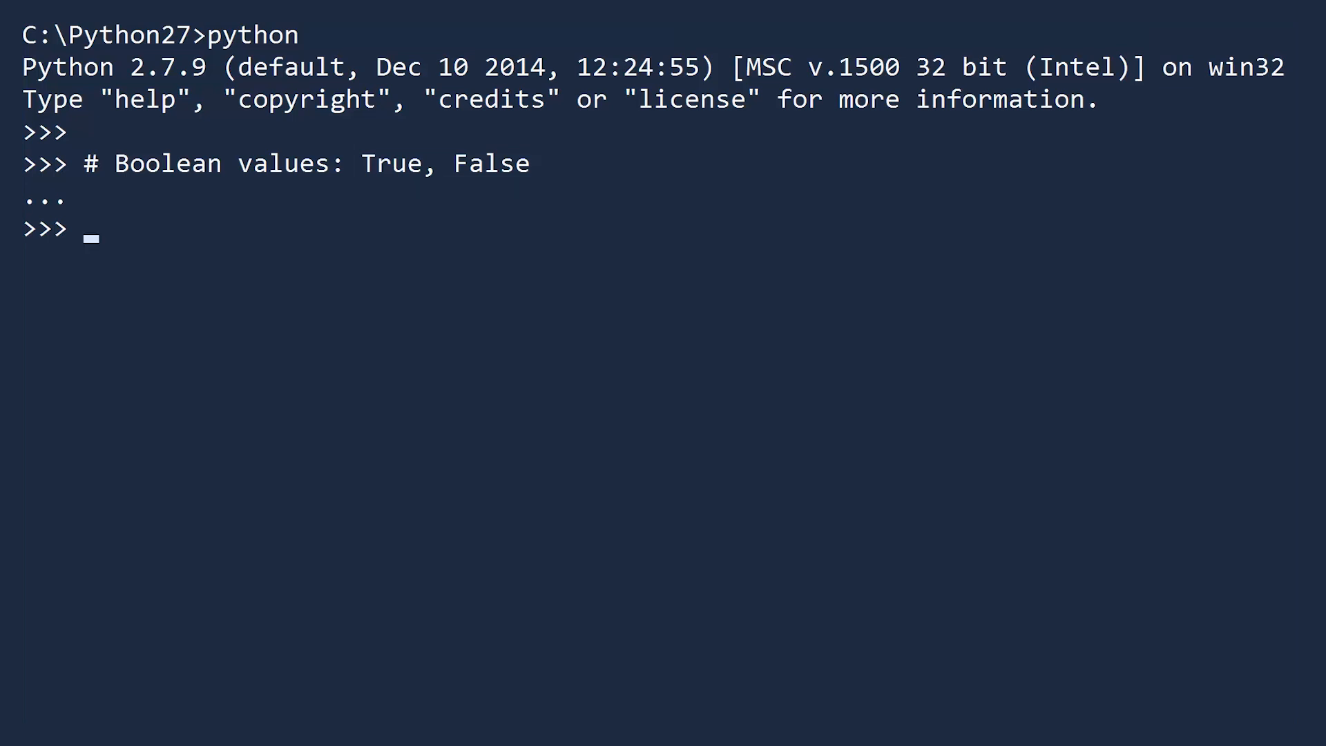
text(True)
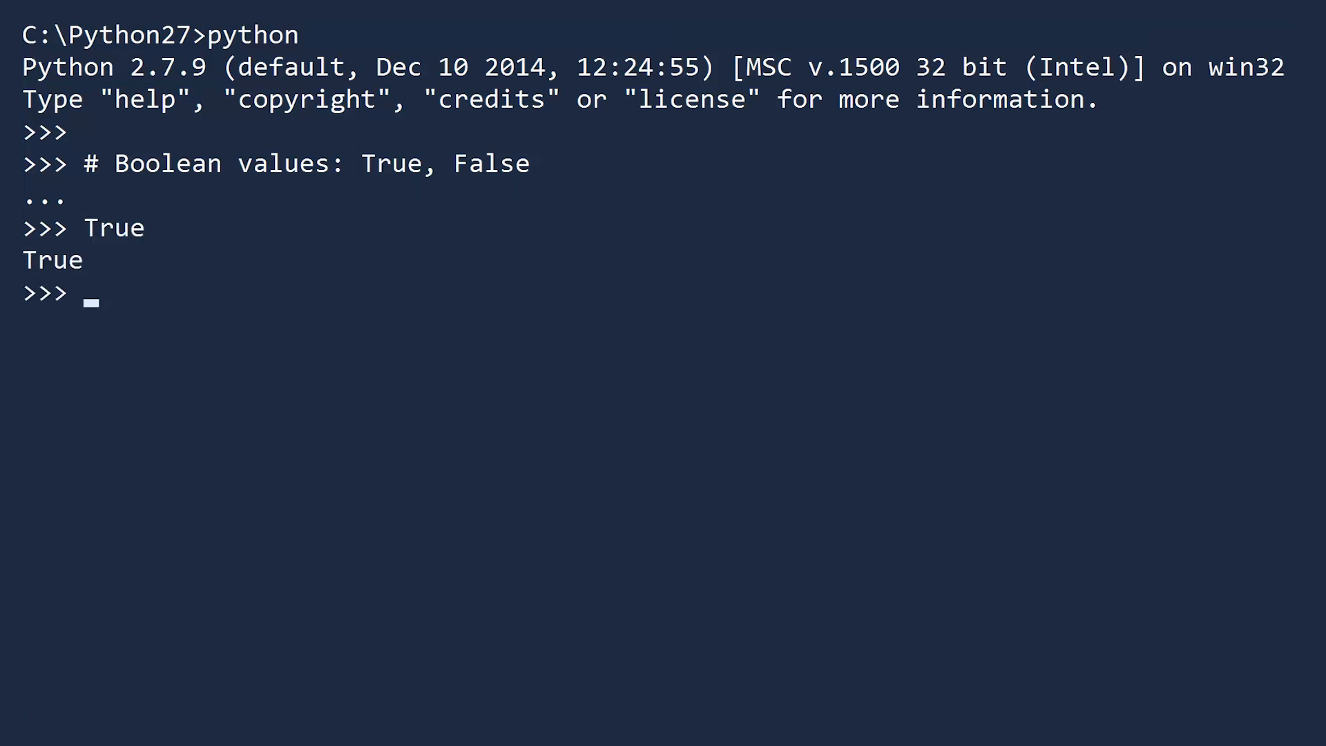
key(Enter)
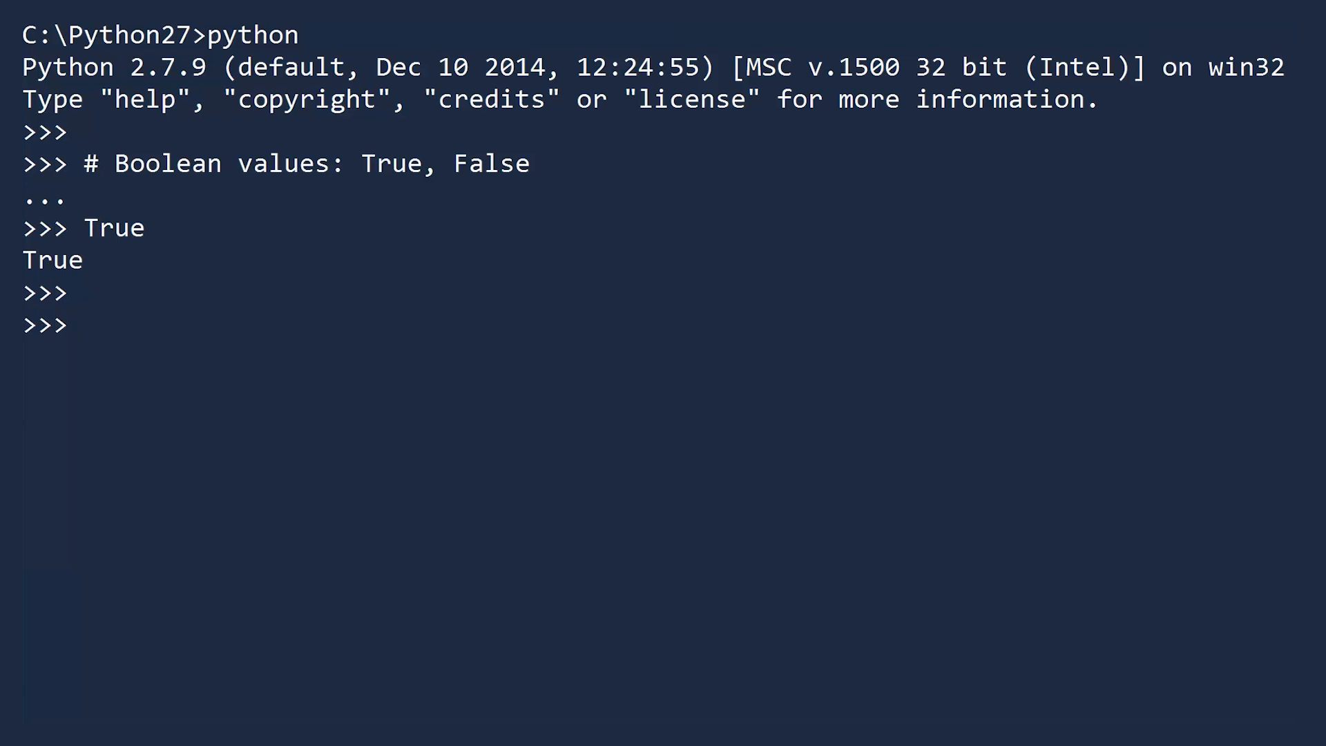
text(true)
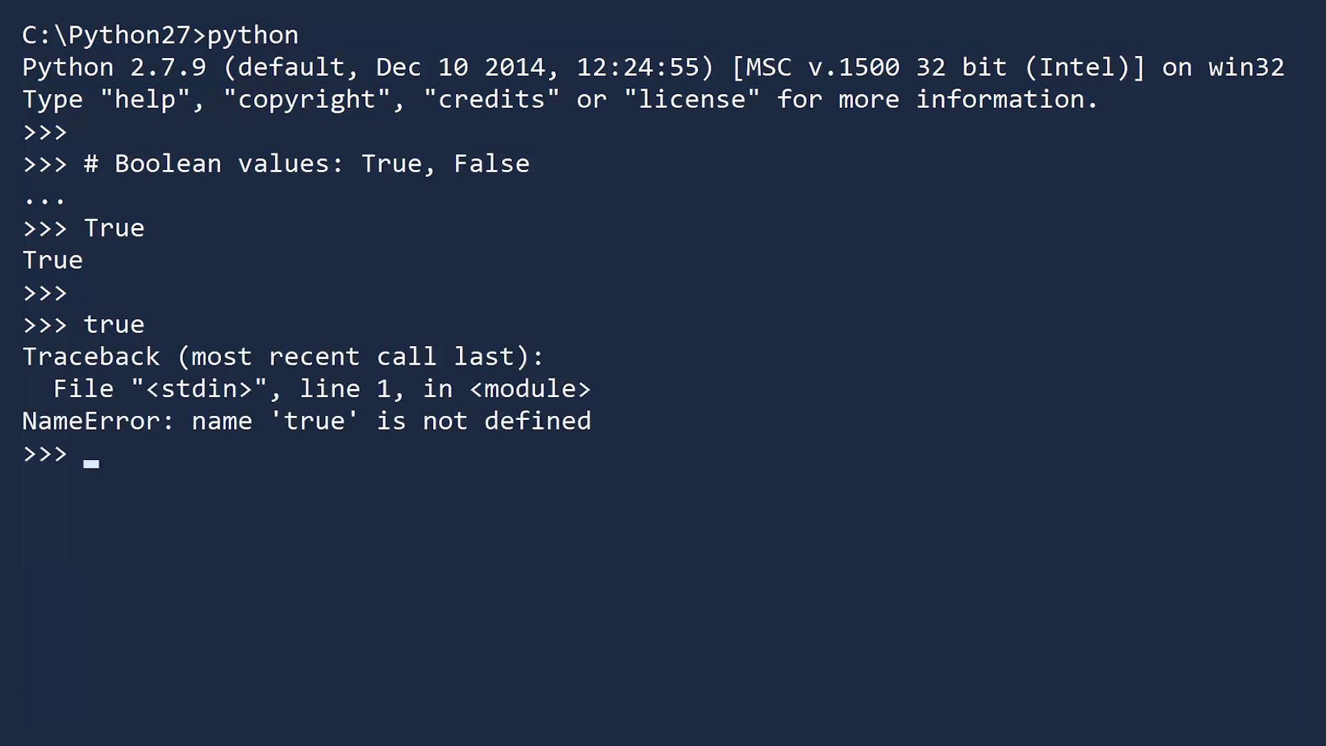
text(False)
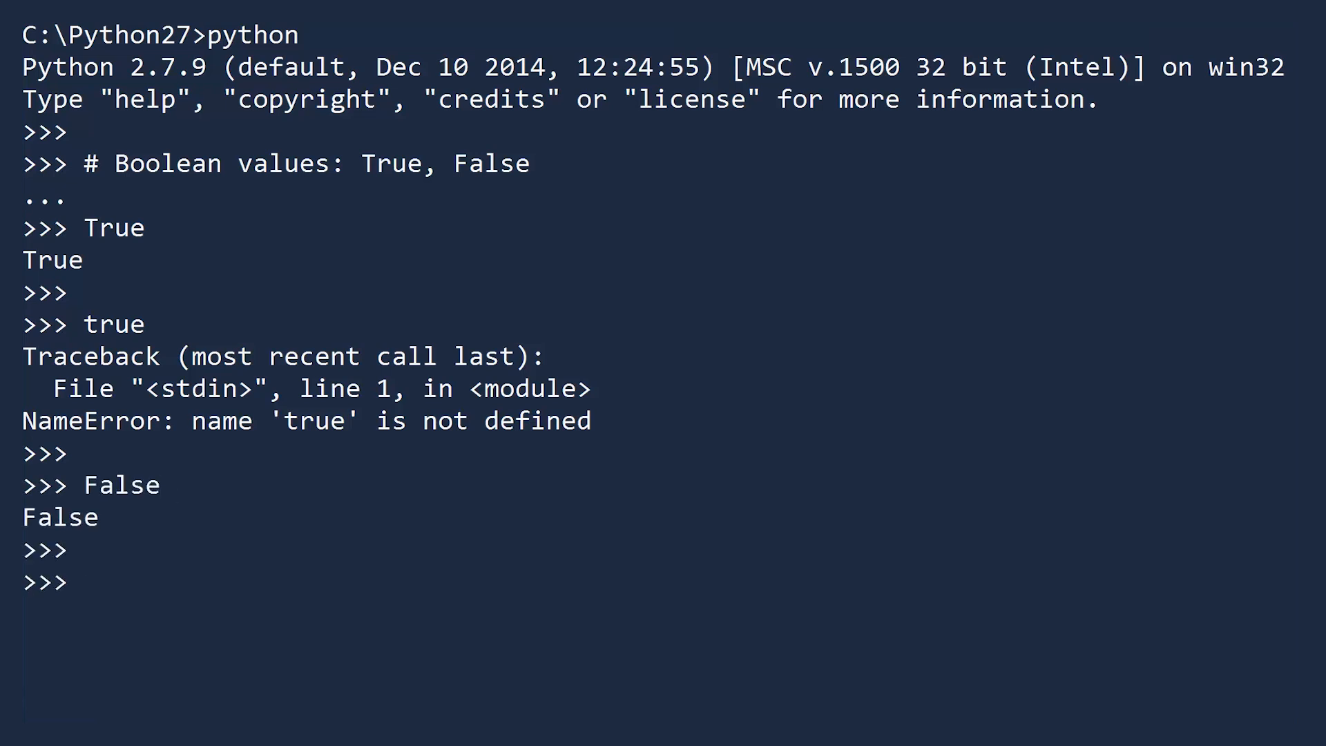
text(false)
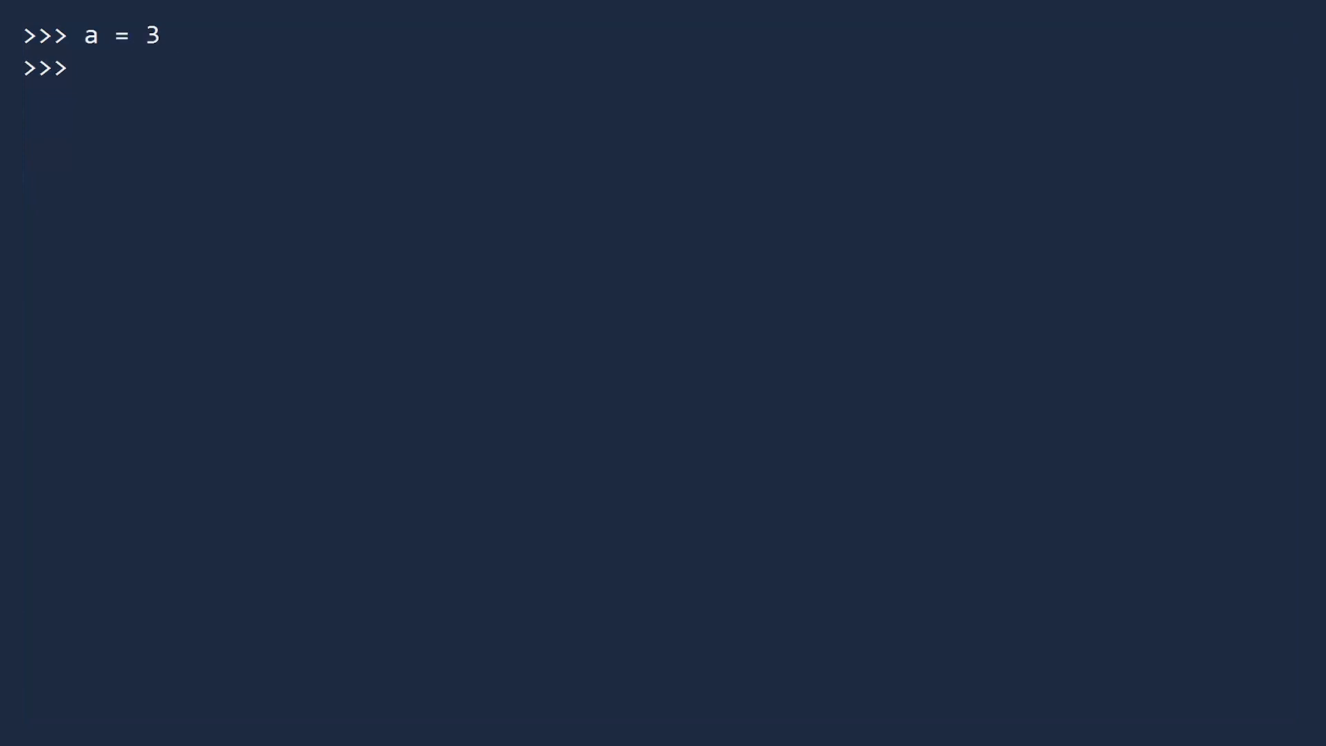
- Assign b = 5, evaluate a == b, a != b, a > b, a < b, then type(True) and bool(28)
text(b = 5)
text(a == b)
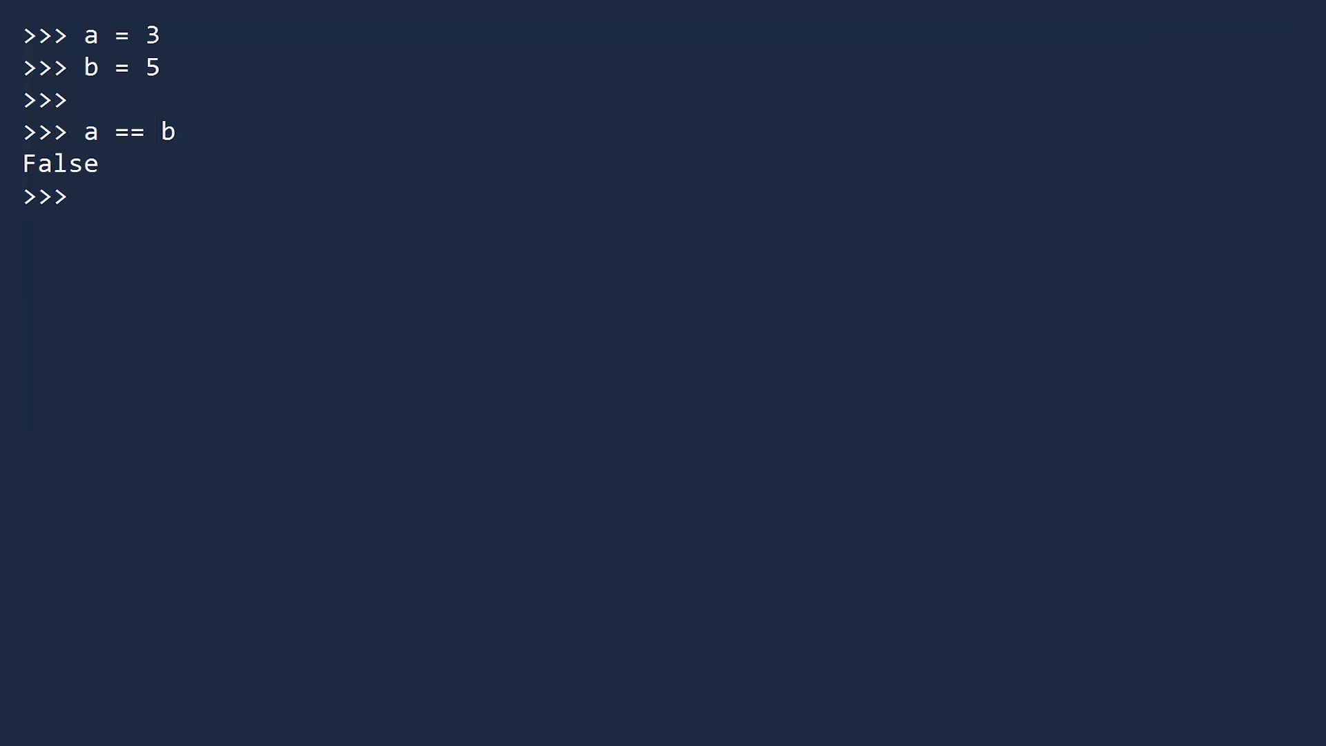
text(a)
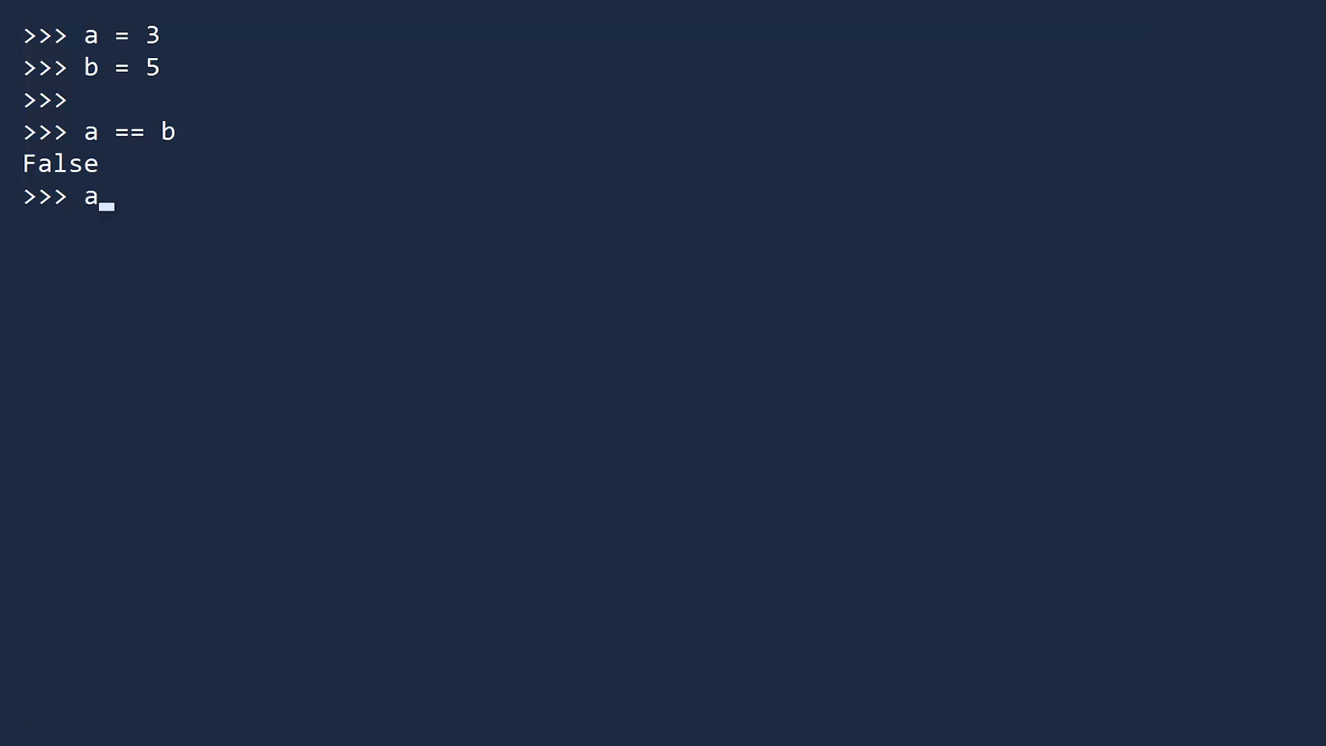
text(!= b)
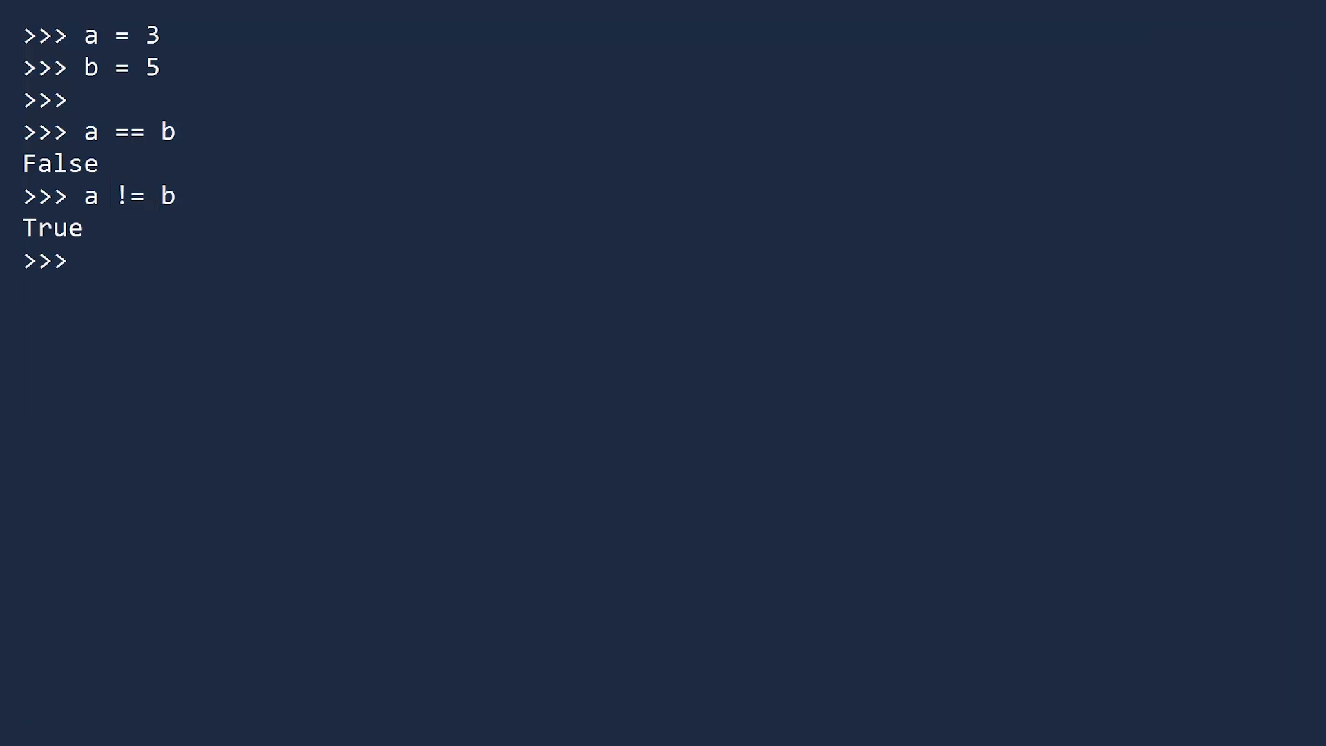
text(a > b)
text(a < b)
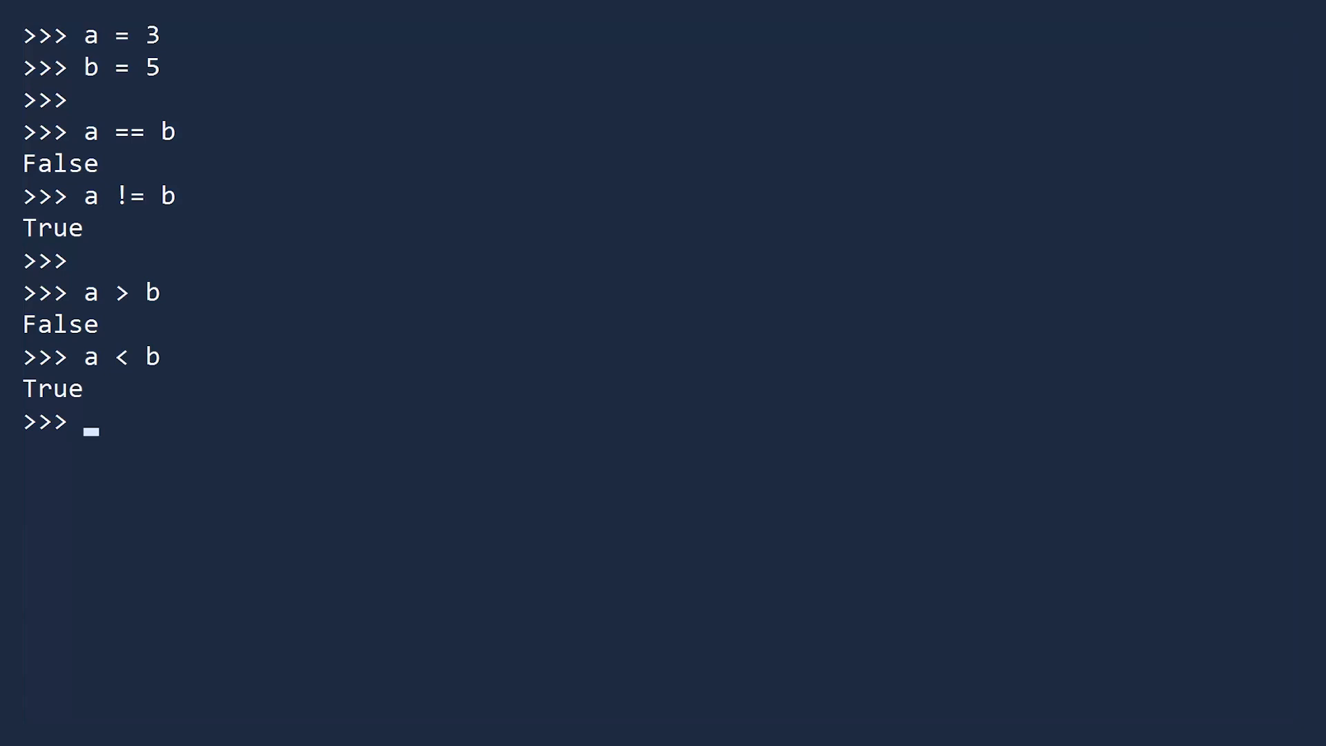
text(type(True))
text(b)
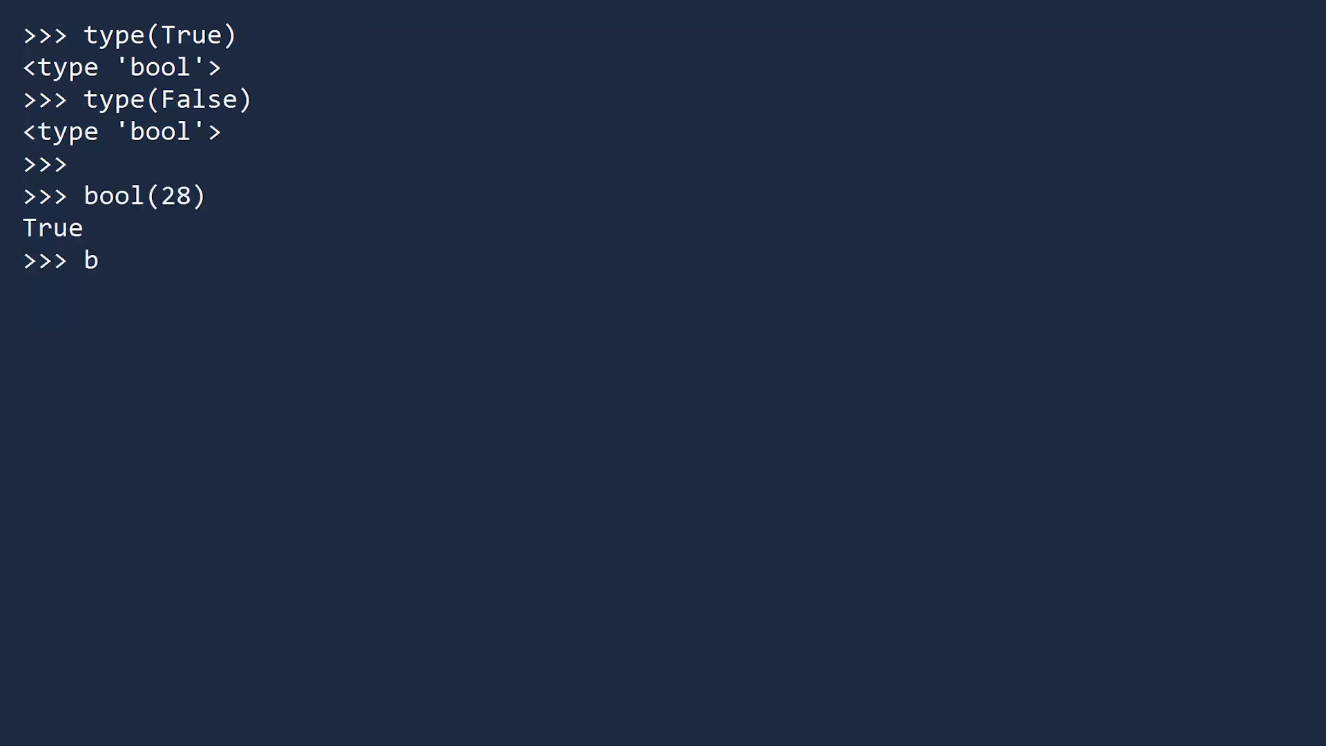
- Evaluate bool(-2.71828), bool(0), bool("Turing"), bool(" "), bool(""), then str(True), str(False) and int(True)
text(ool(-2.71828)
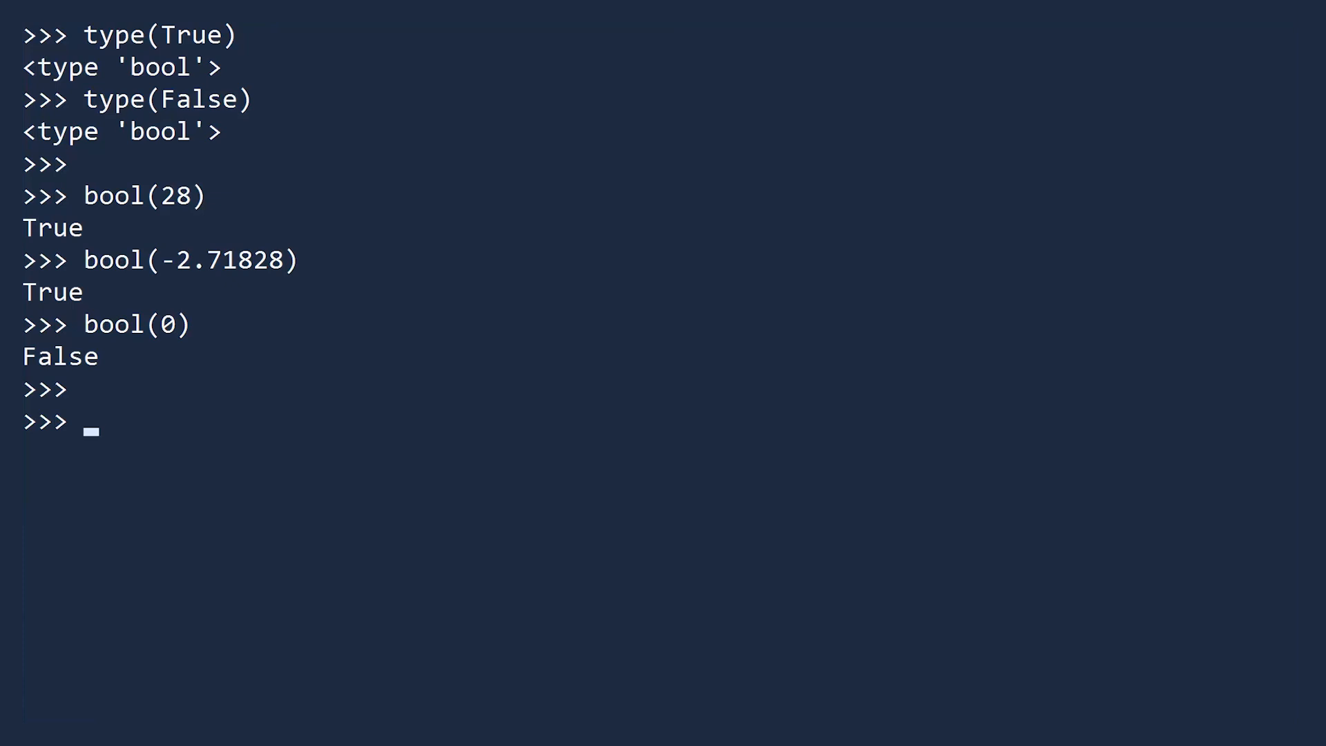
text(bool("Turing")
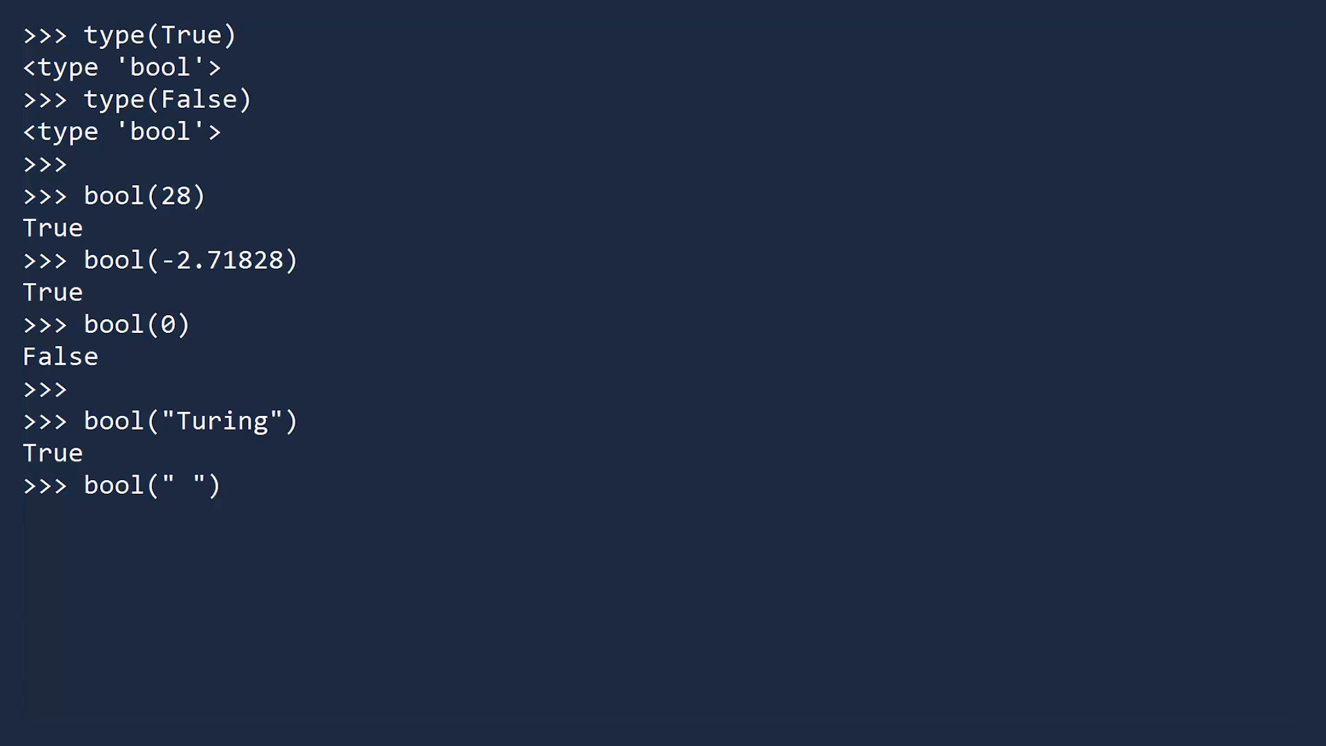
text(bool(""))
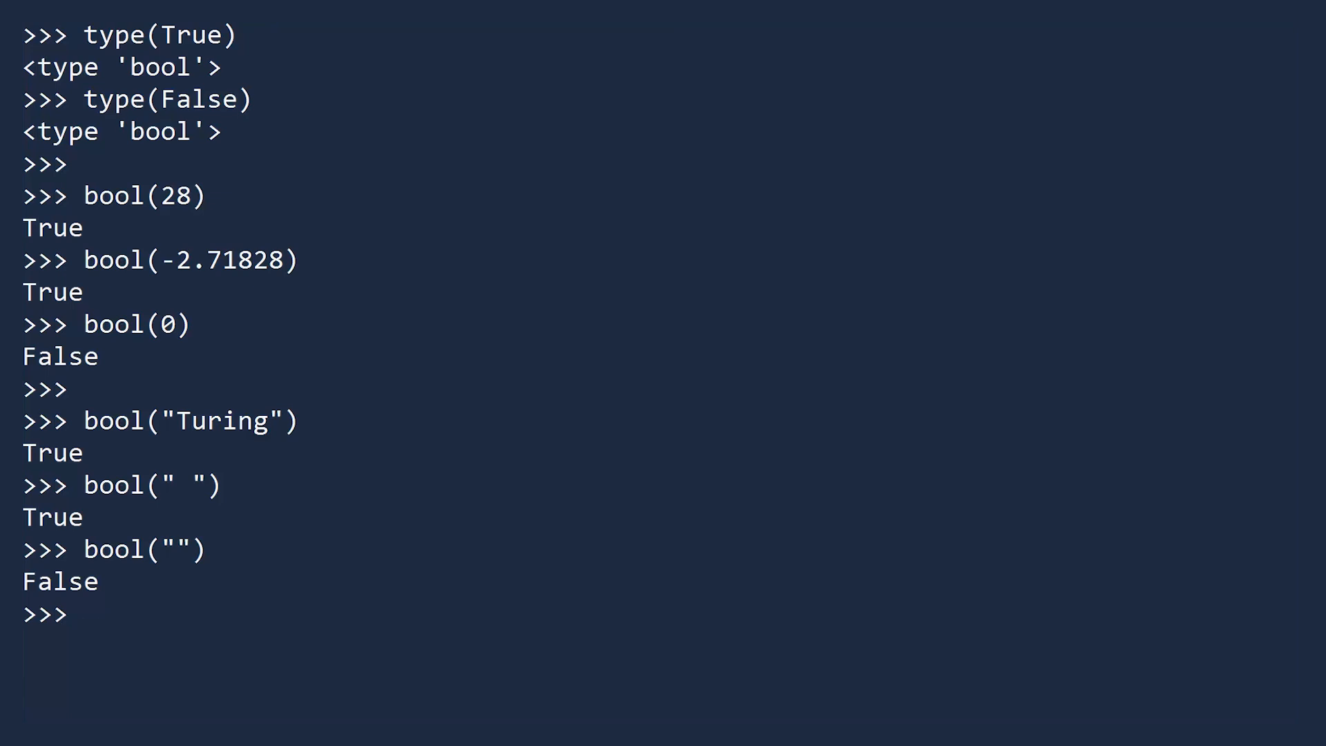
text(str(True)
text(str(False)
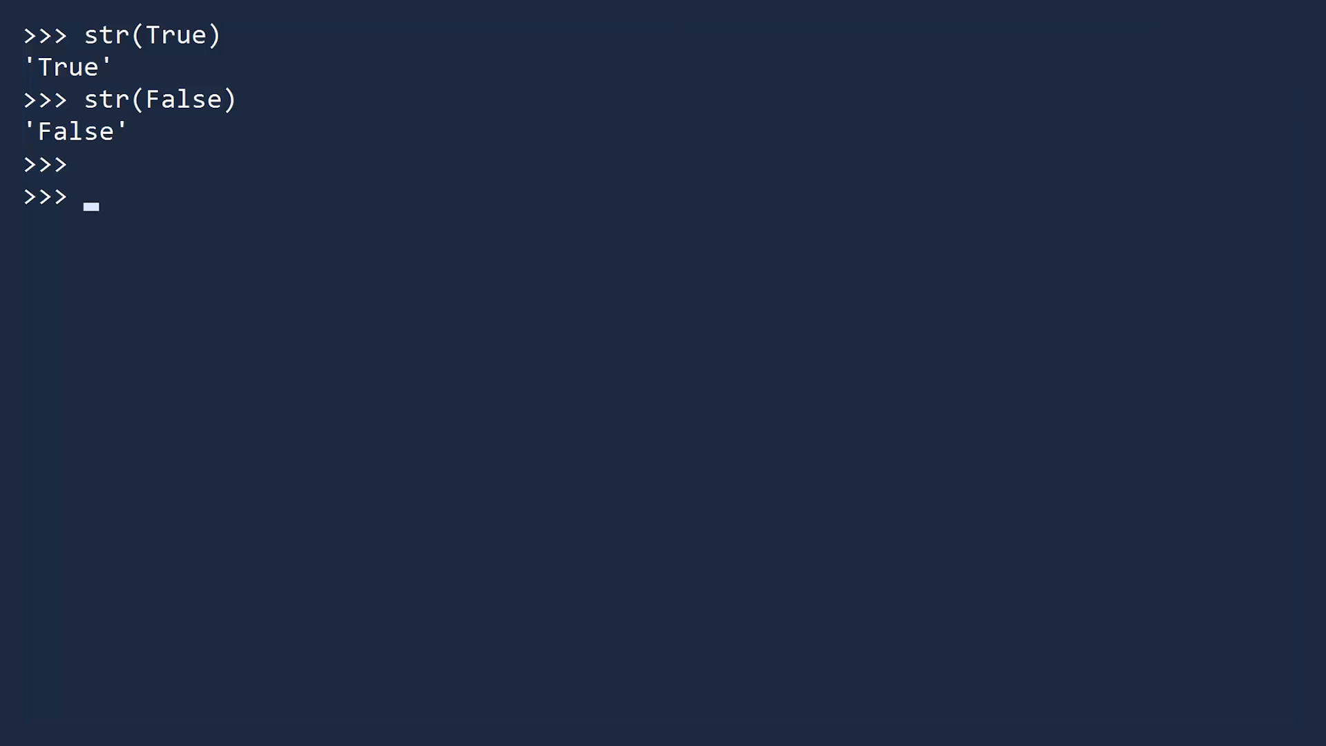
text(int(True)
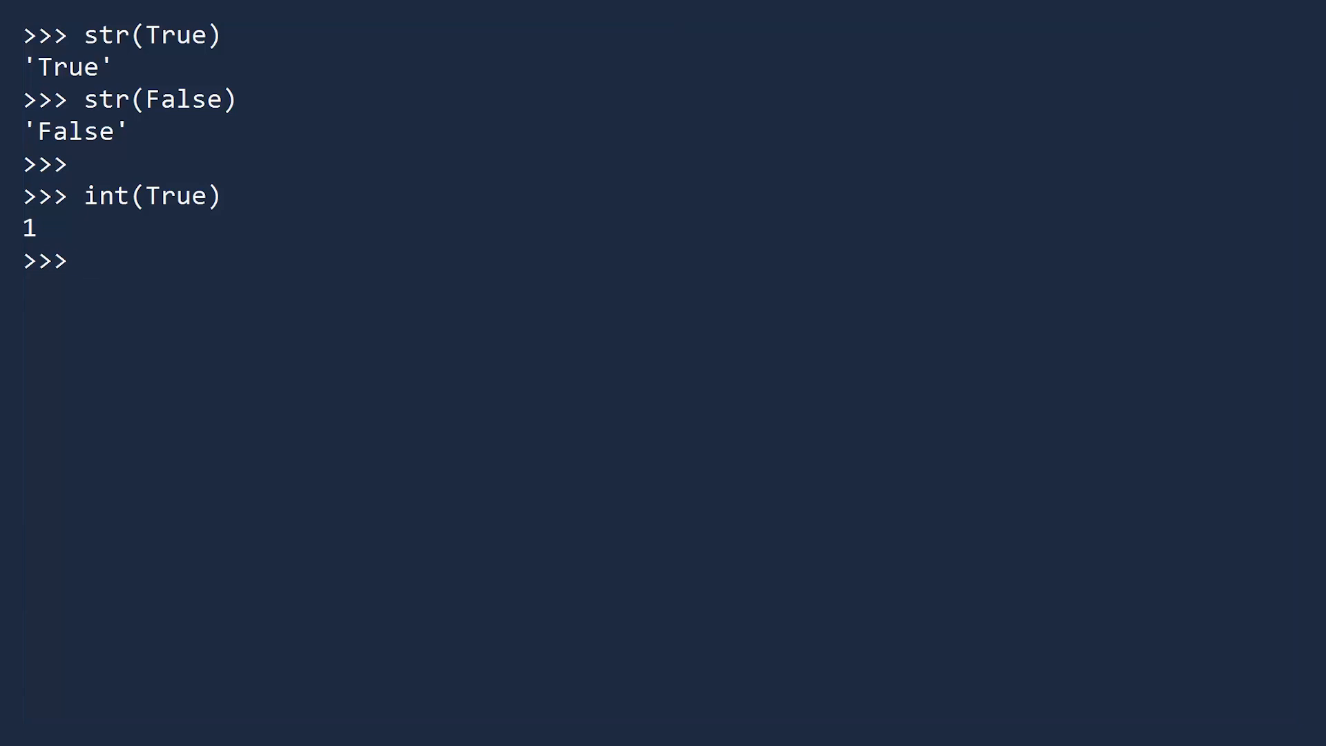
- Evaluate int(False) giving 0, then 5 + True giving 6 and 10 * False
text(int(False))
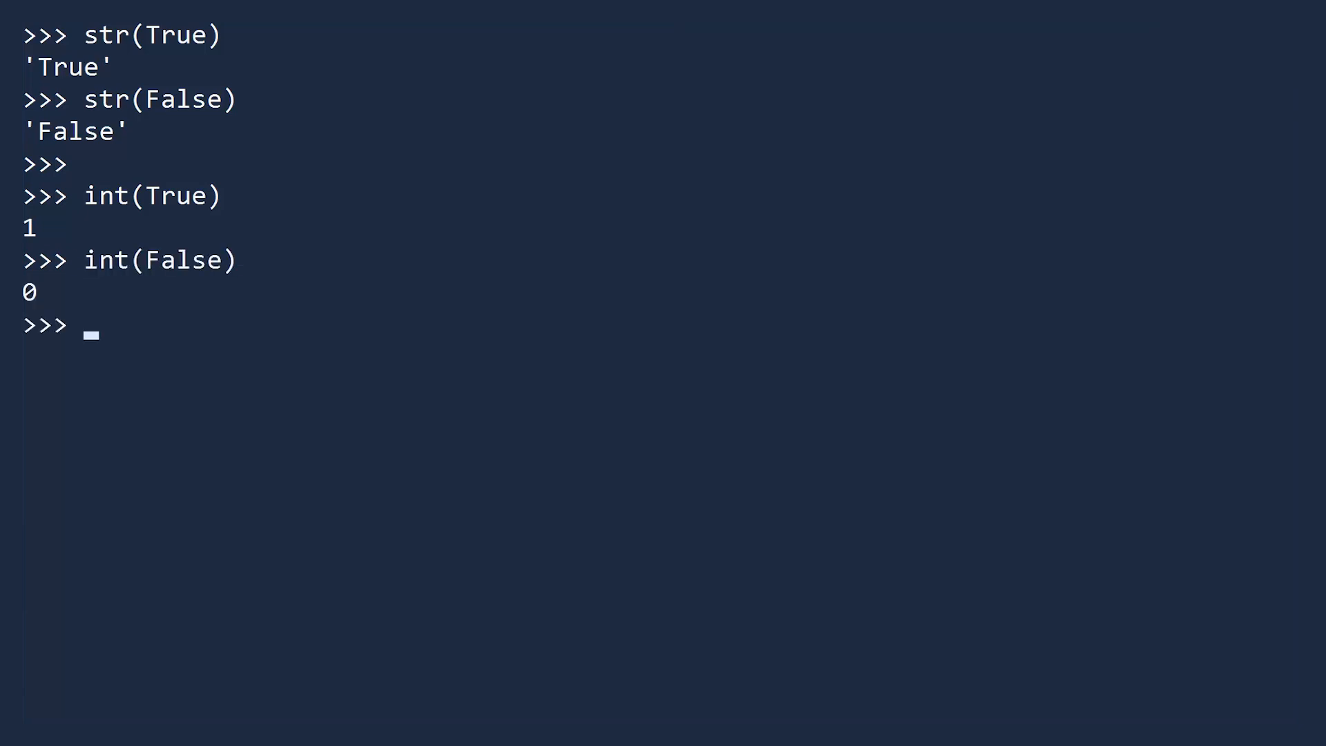
key(Enter)
text(5 + True)
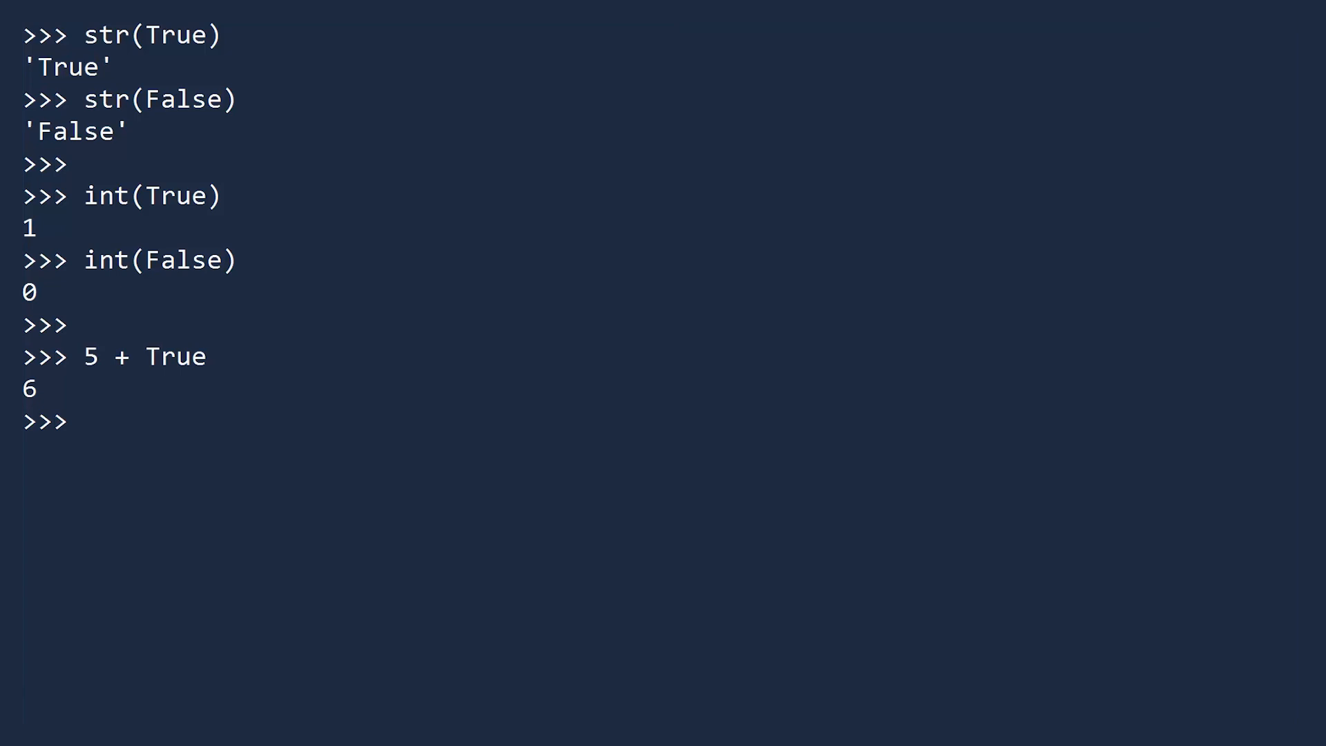
text(10 * False)
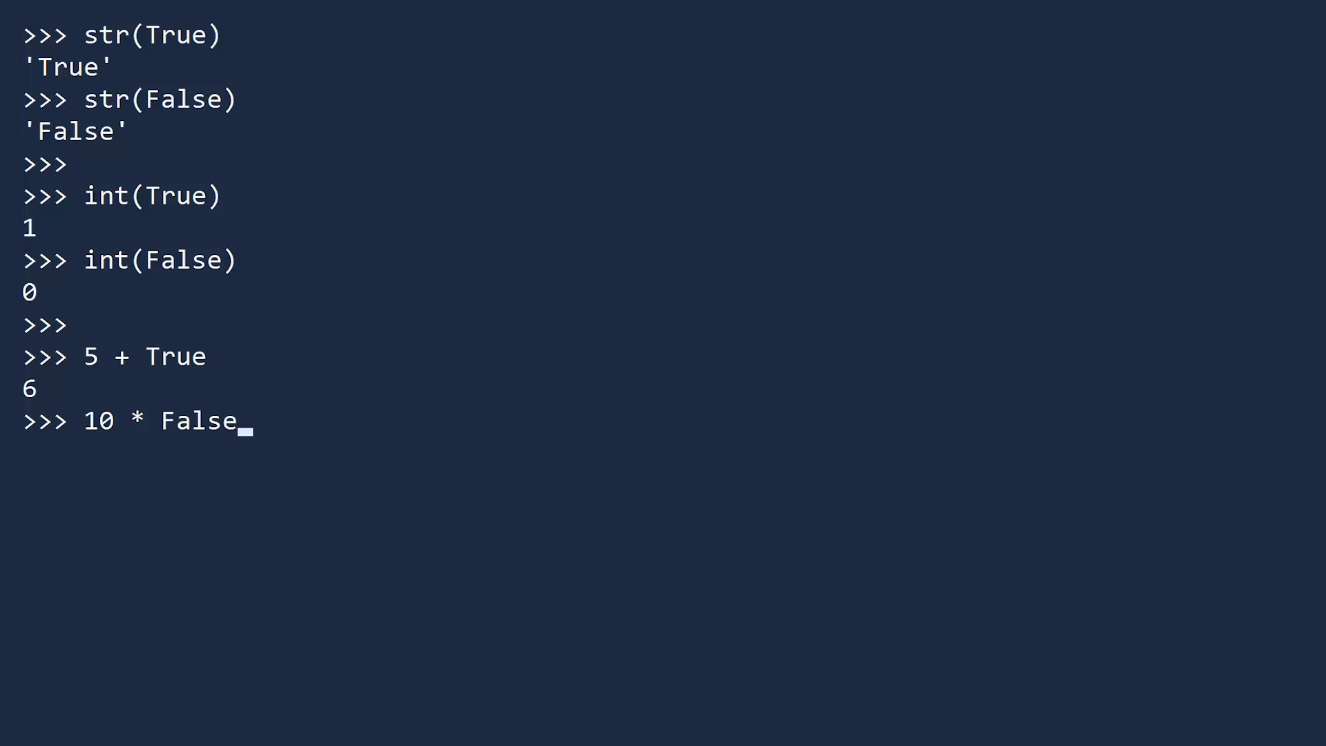